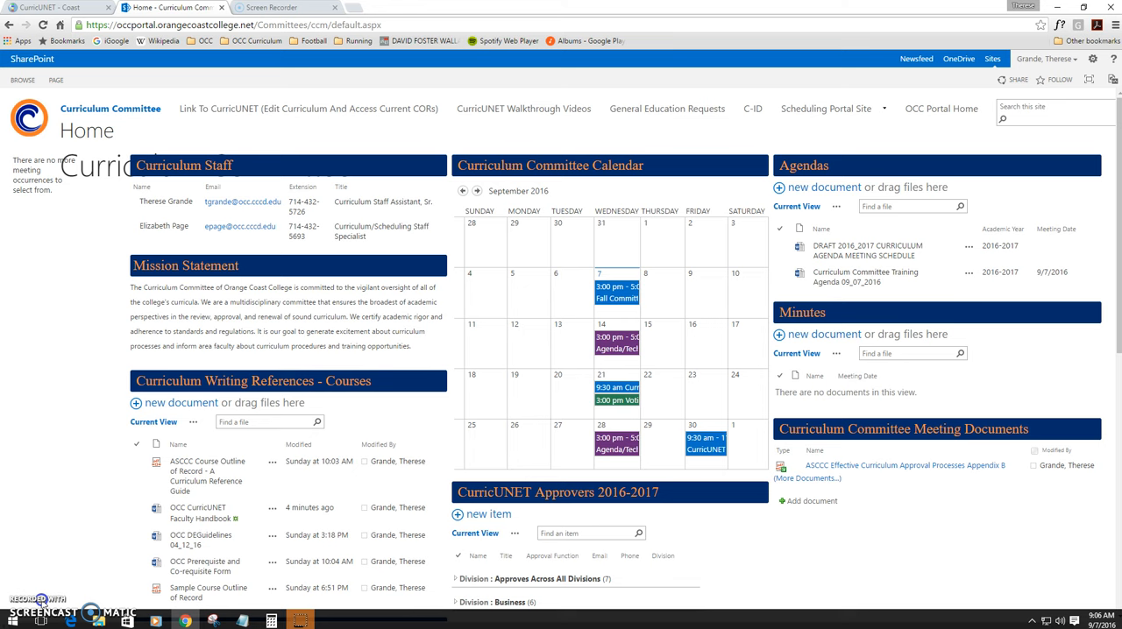
mouse_move(99, 440)
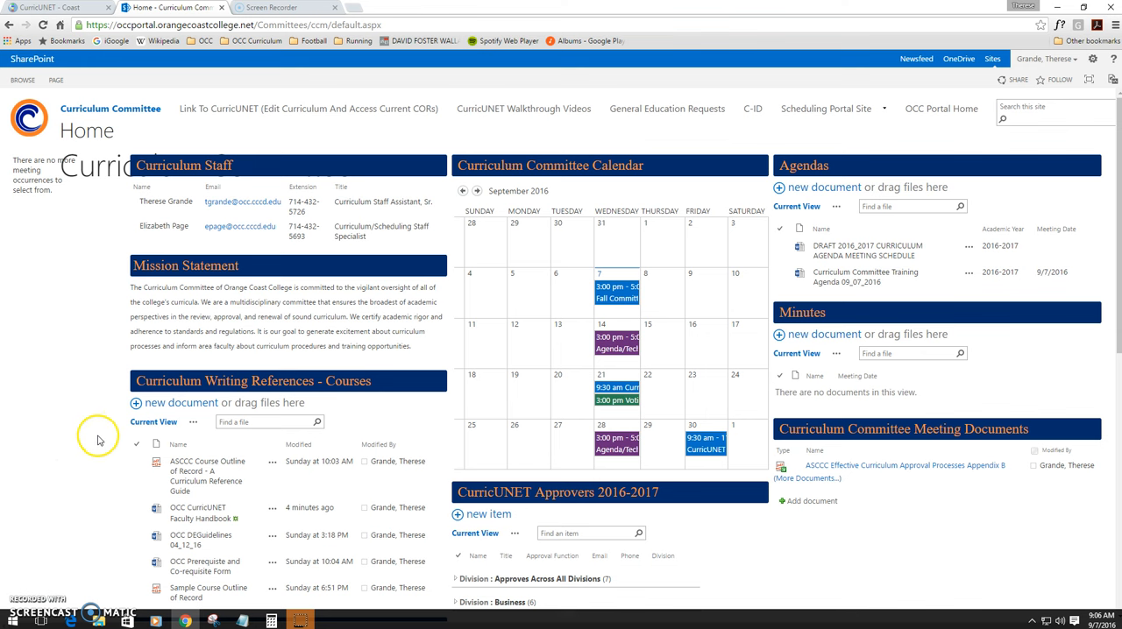
Step: Scroll down to the Curriculum Writing References – Programs list showing narrative templates and samples
scroll(down, 3)
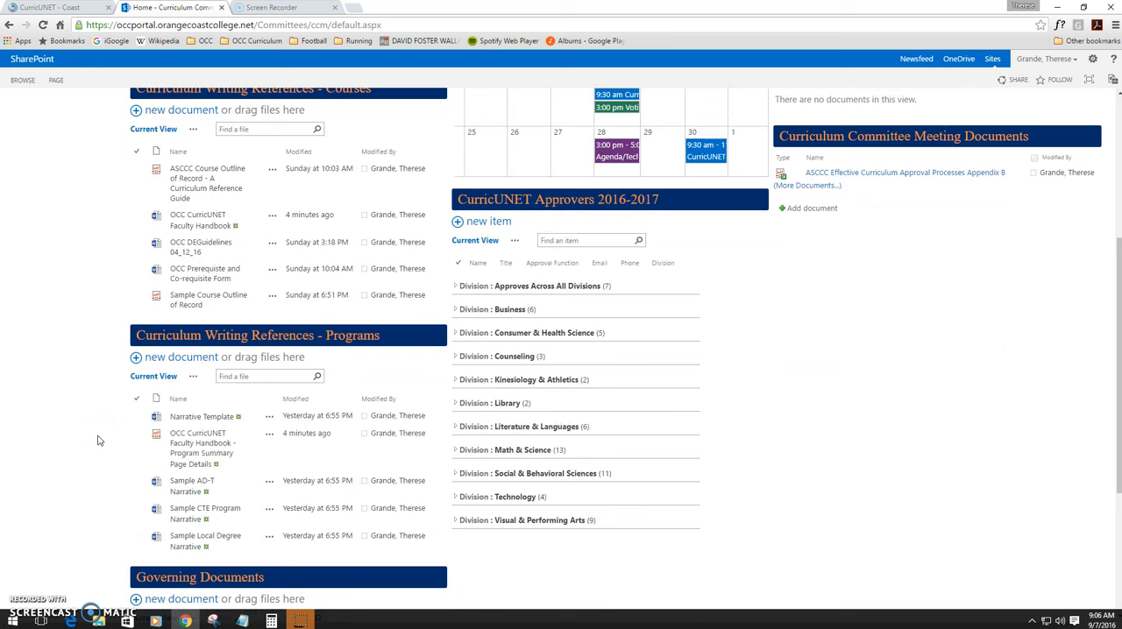
mouse_move(119, 435)
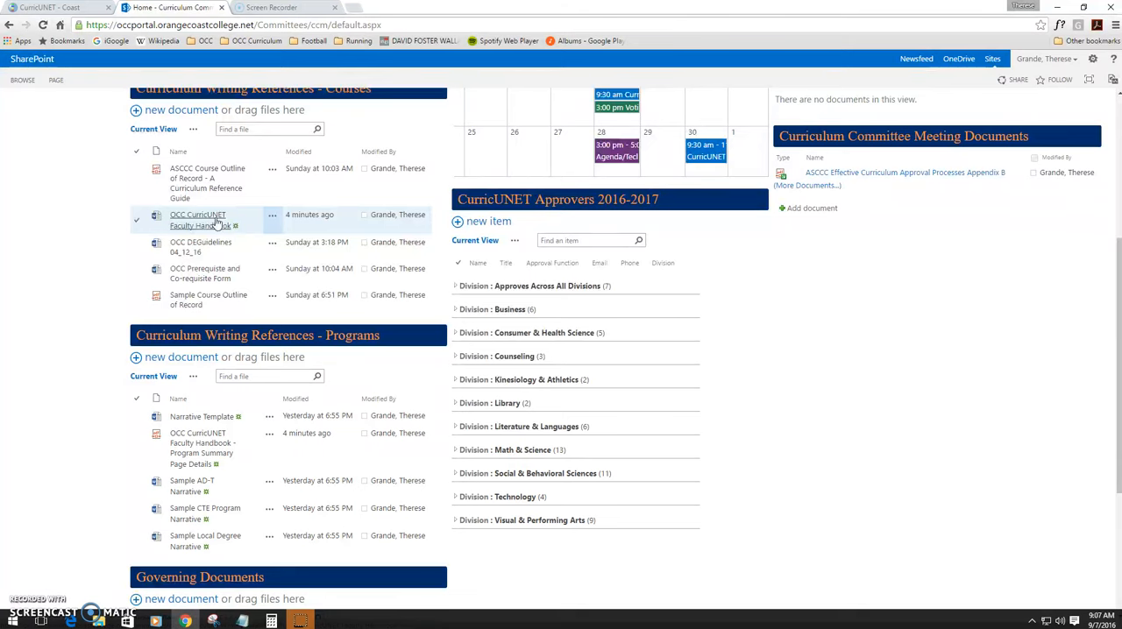
mouse_move(215, 221)
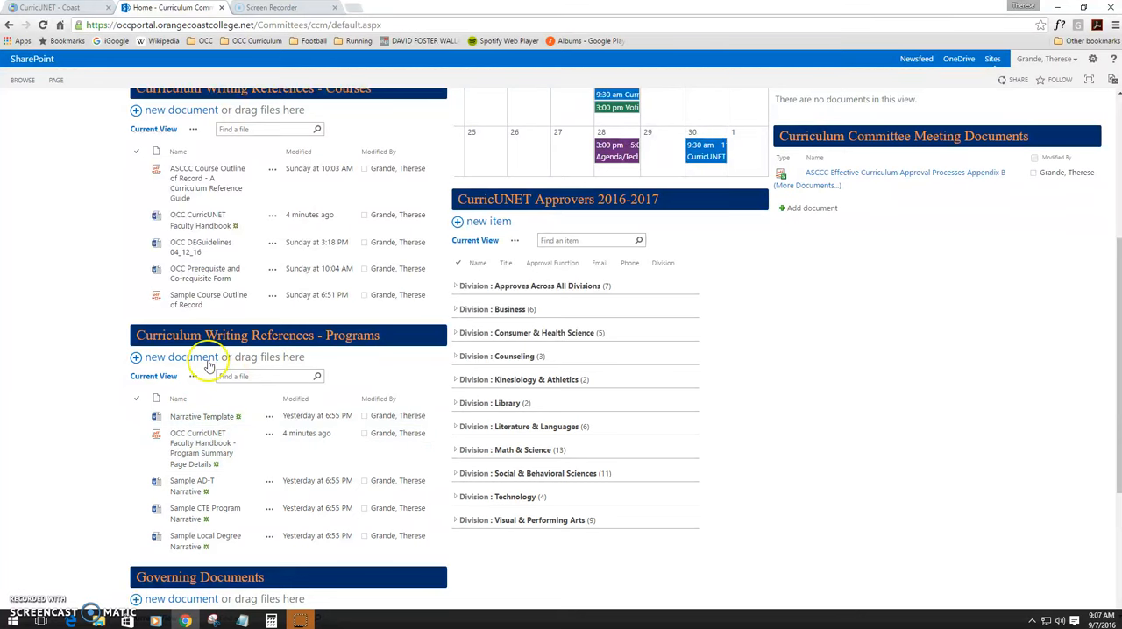
mouse_move(379, 385)
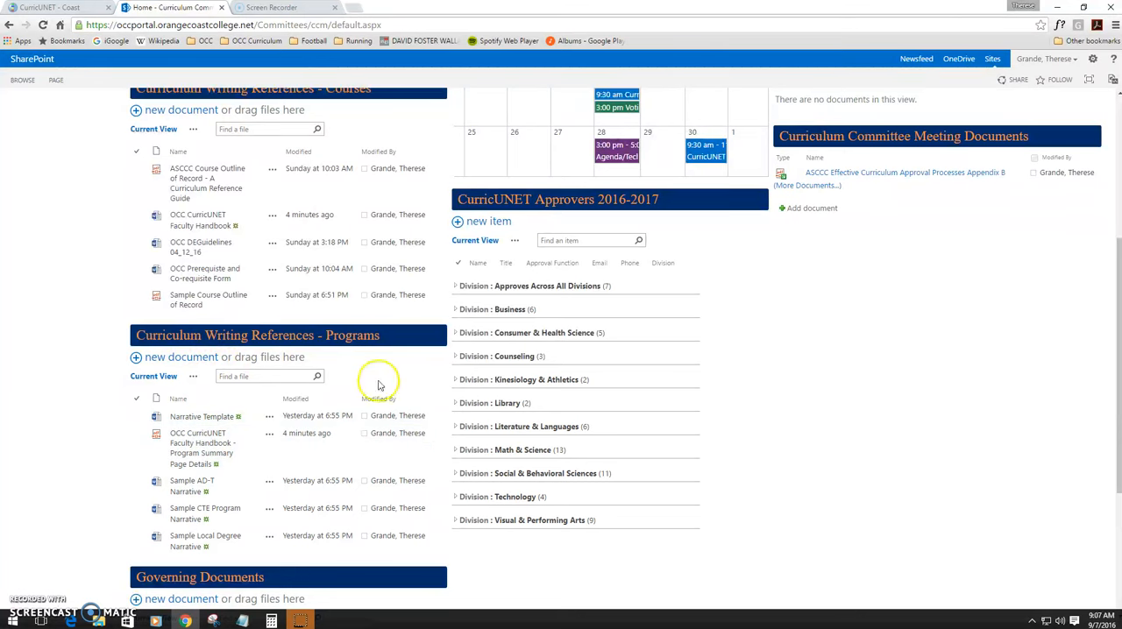
click(202, 448)
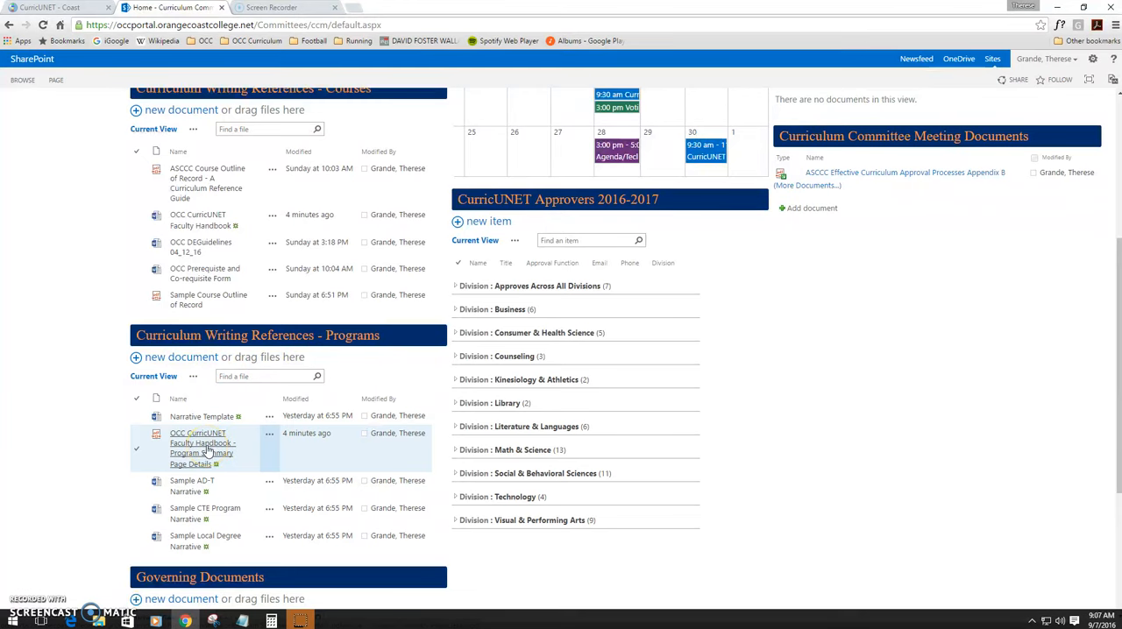
mouse_move(241, 452)
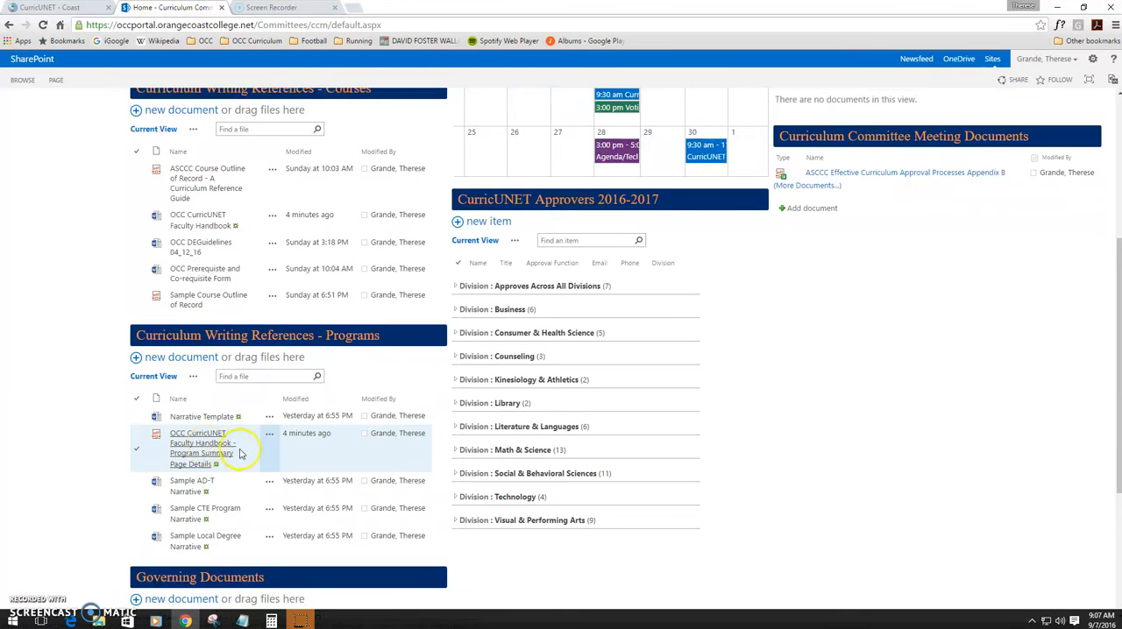